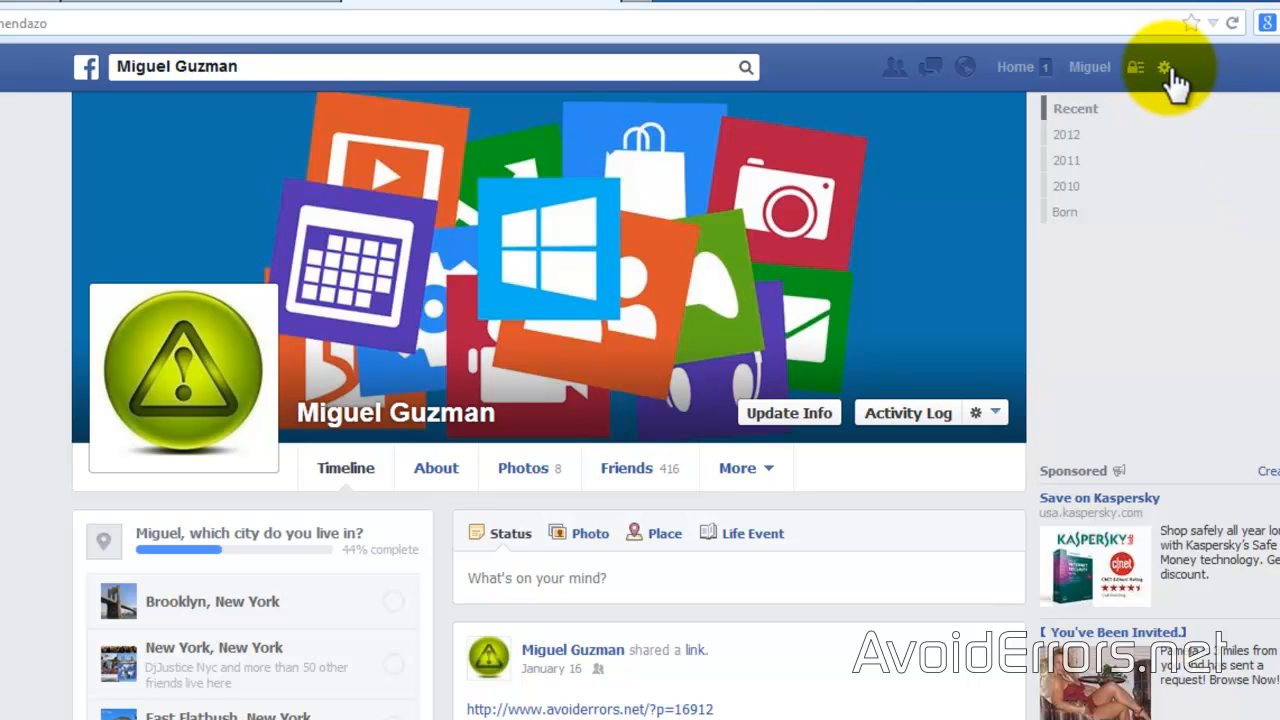
Open the Facebook account menu from the gear icon
left_click(1163, 67)
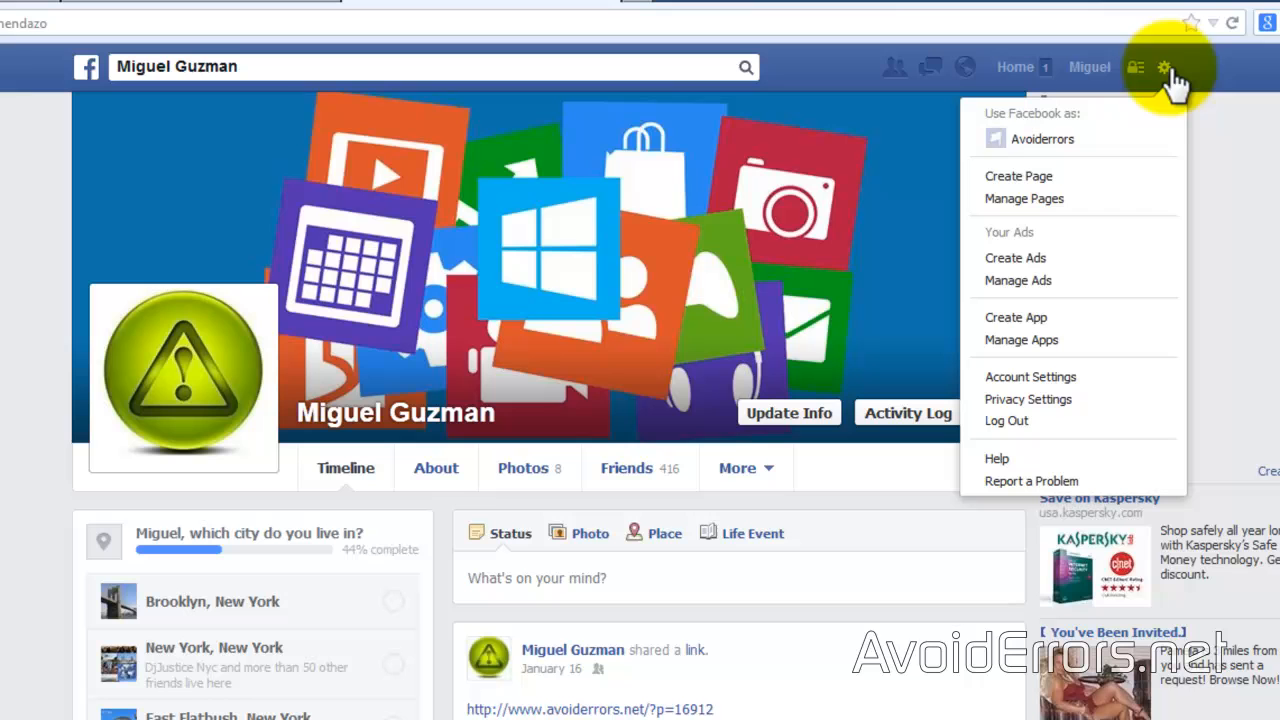
mouse_move(1140, 170)
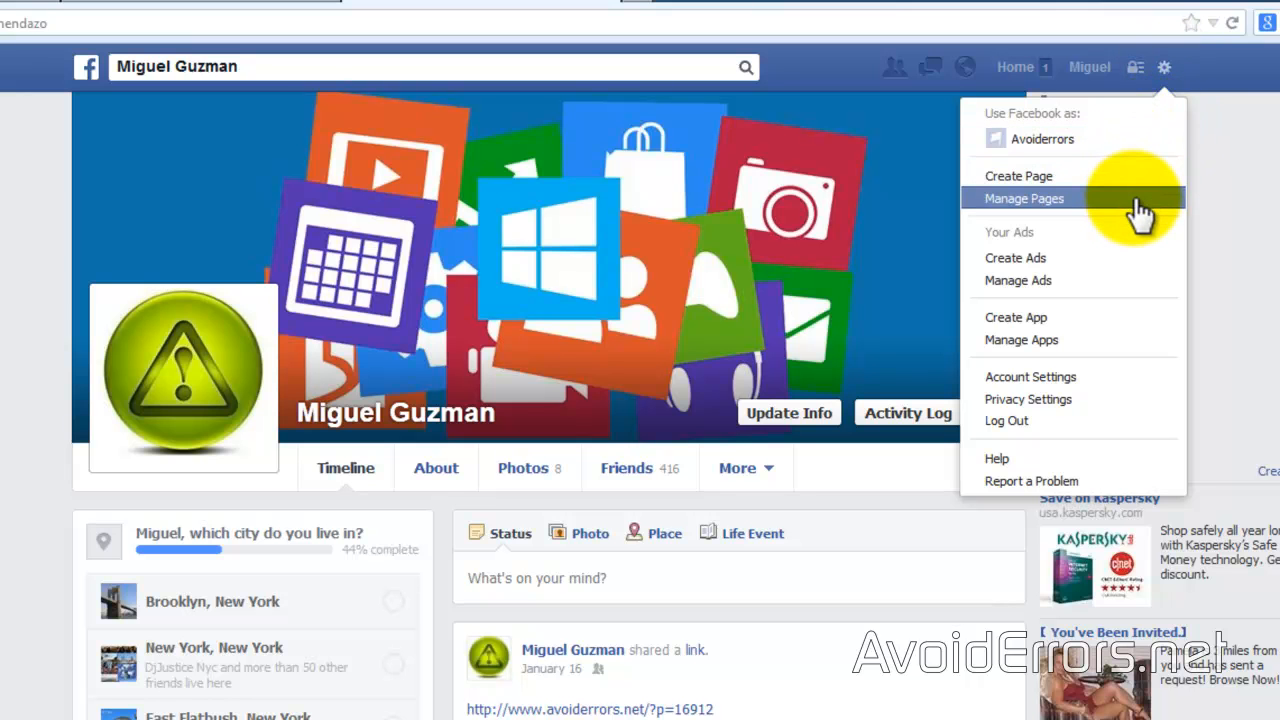
Go to Manage Pages and open the Avoiderrors page
left_click(1023, 198)
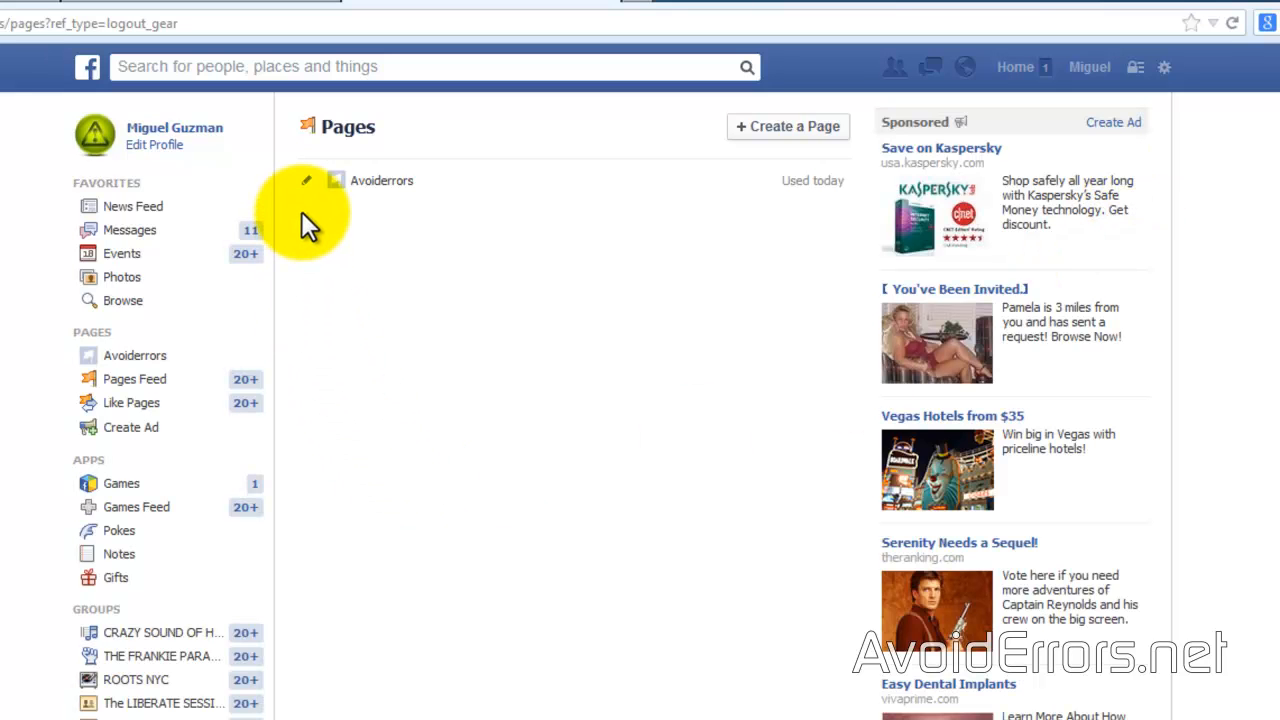
mouse_move(350, 225)
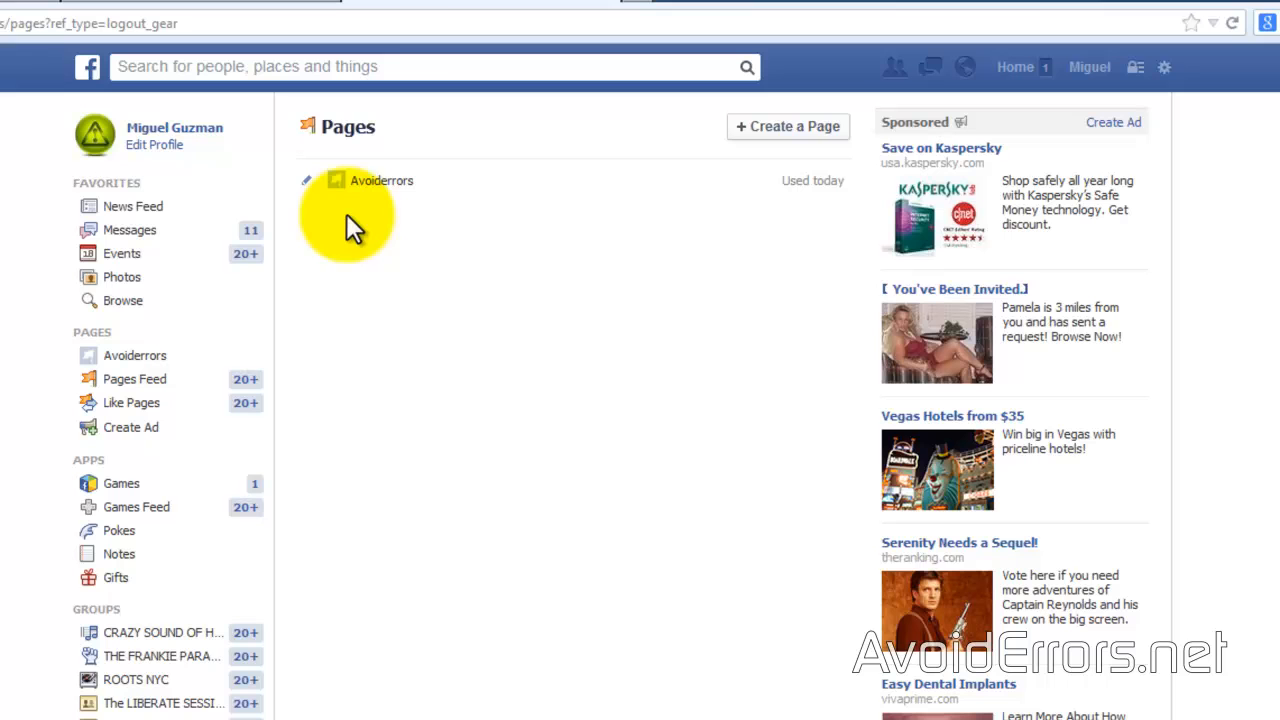
left_click(381, 180)
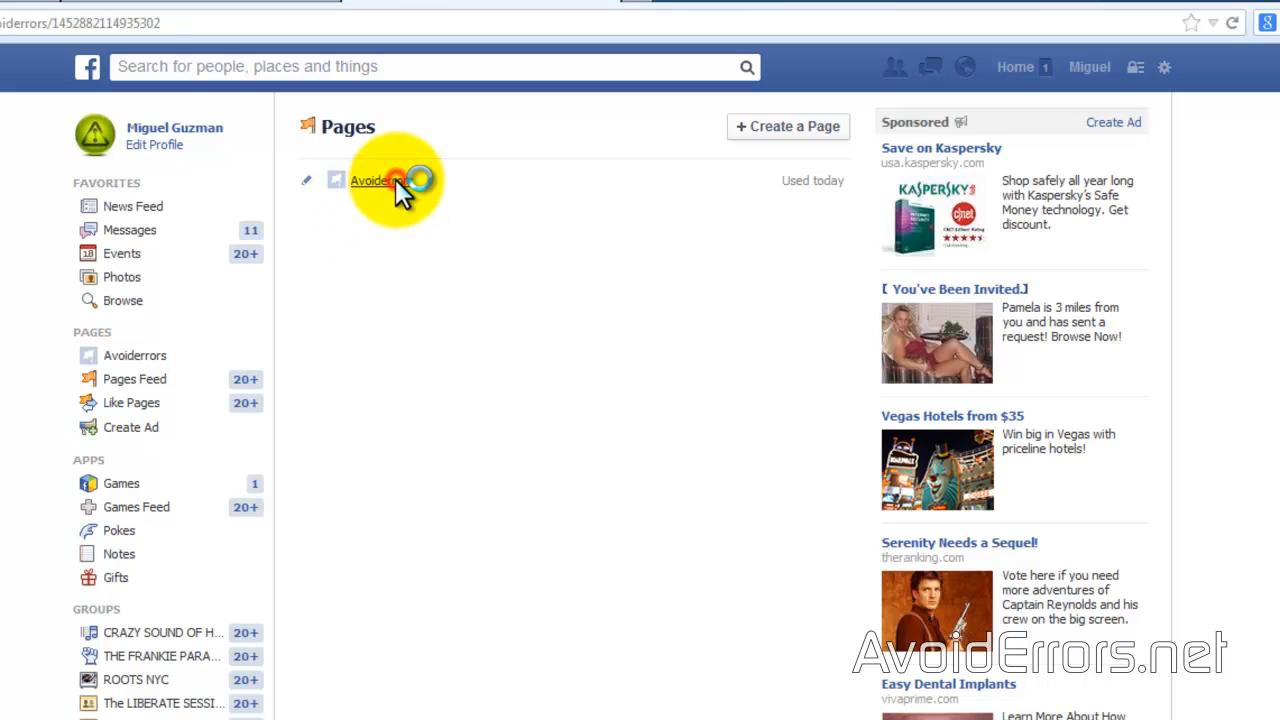
Open Edit Settings for Avoiderrors through the admin panel's Edit Page dropdown
left_click(374, 181)
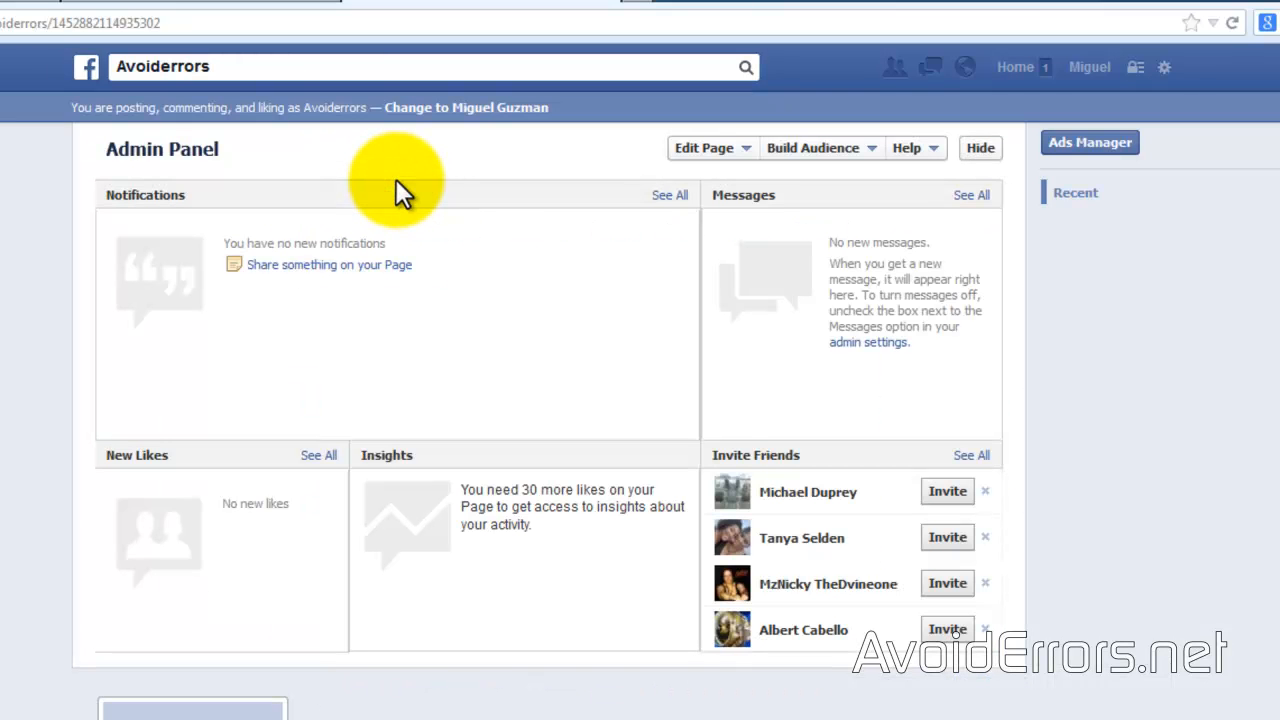
mouse_move(730, 185)
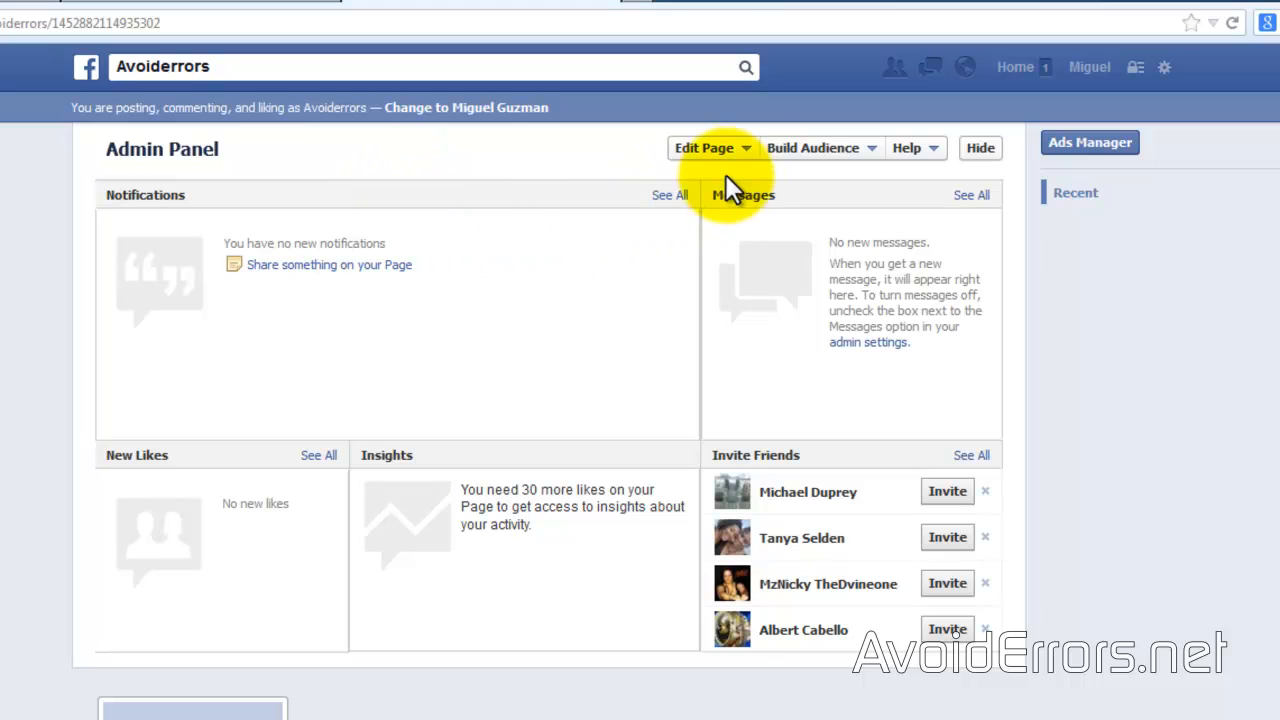
left_click(712, 148)
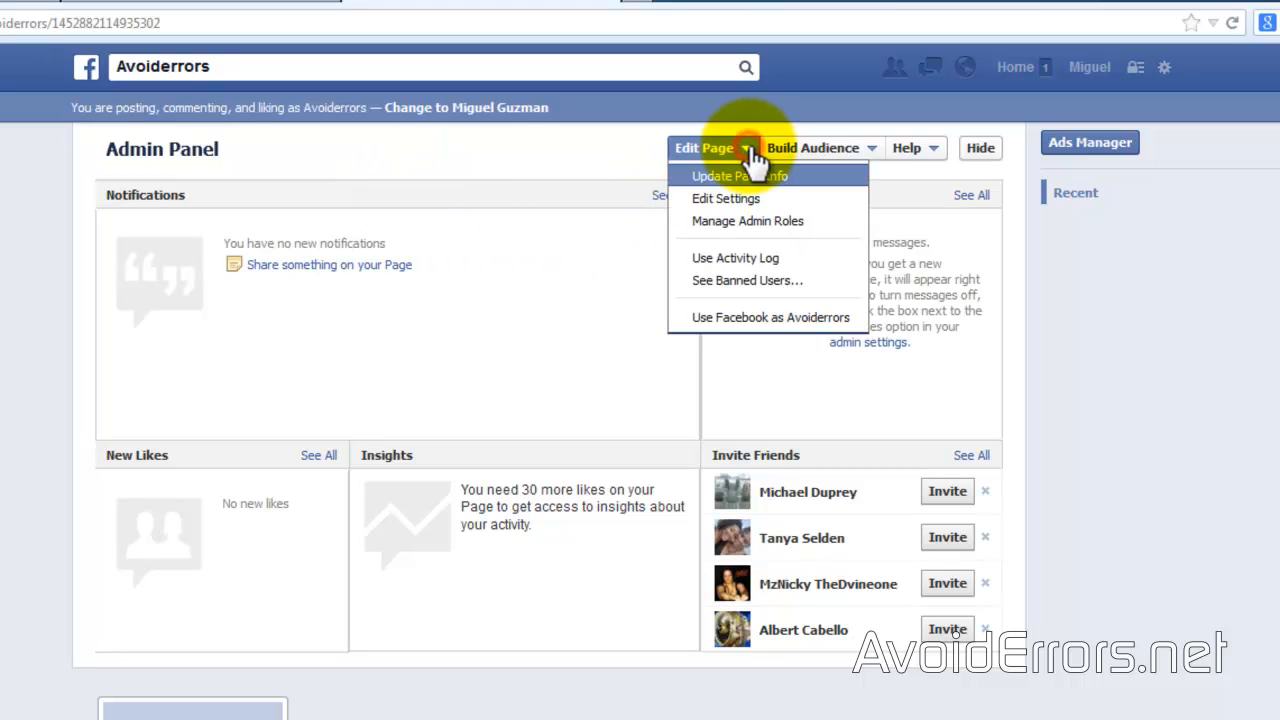
mouse_move(780, 198)
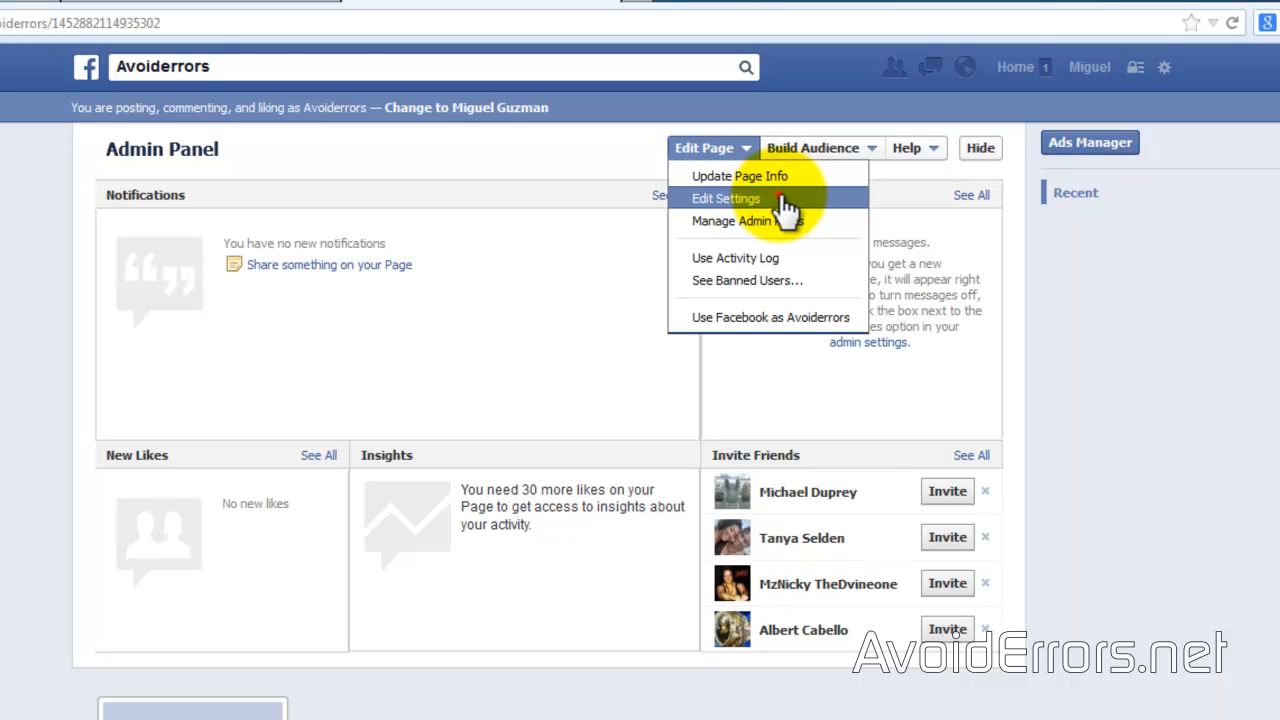
left_click(726, 198)
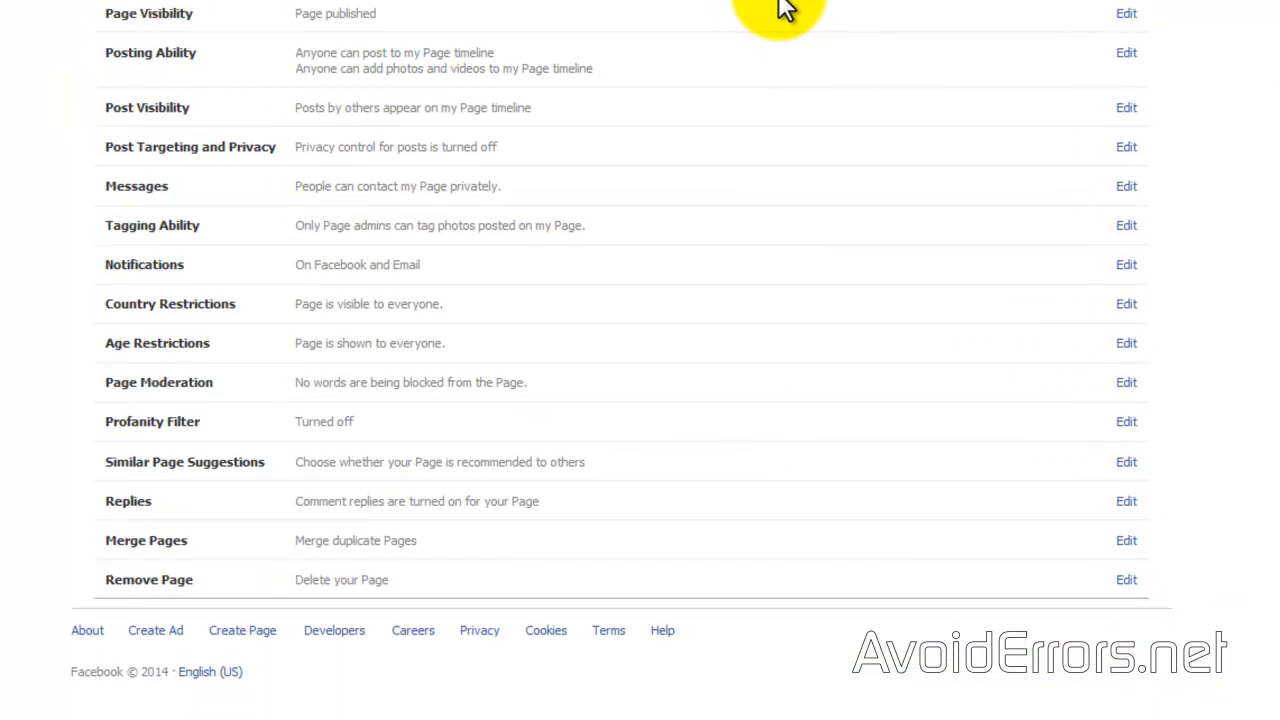
mouse_move(68, 458)
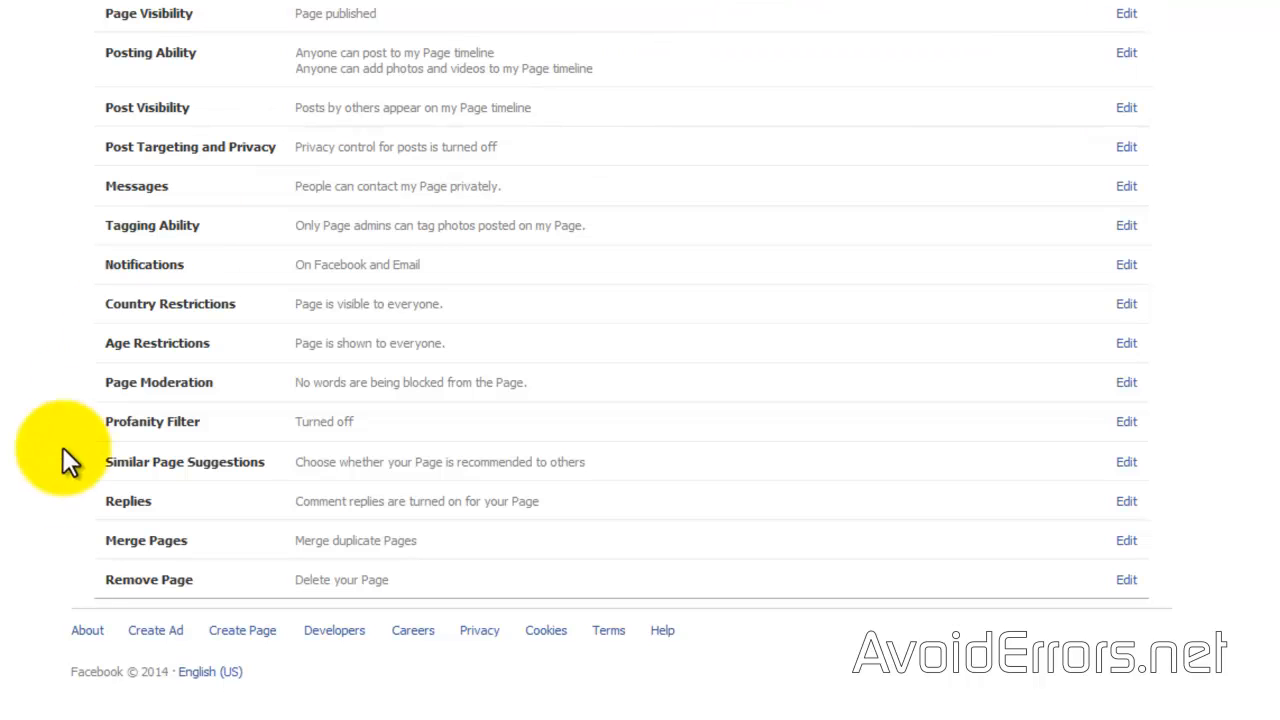
mouse_move(70, 600)
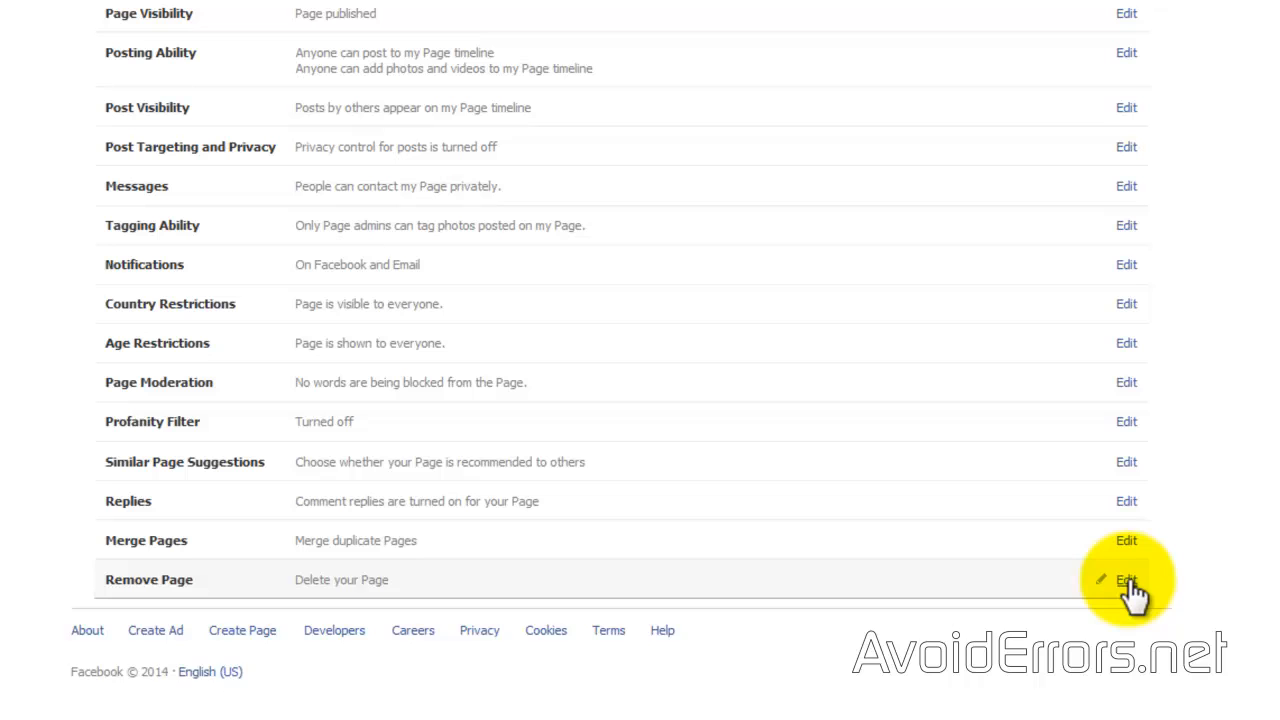
Edit the Remove Page setting and request permanent deletion of Avoiderrors
left_click(1126, 579)
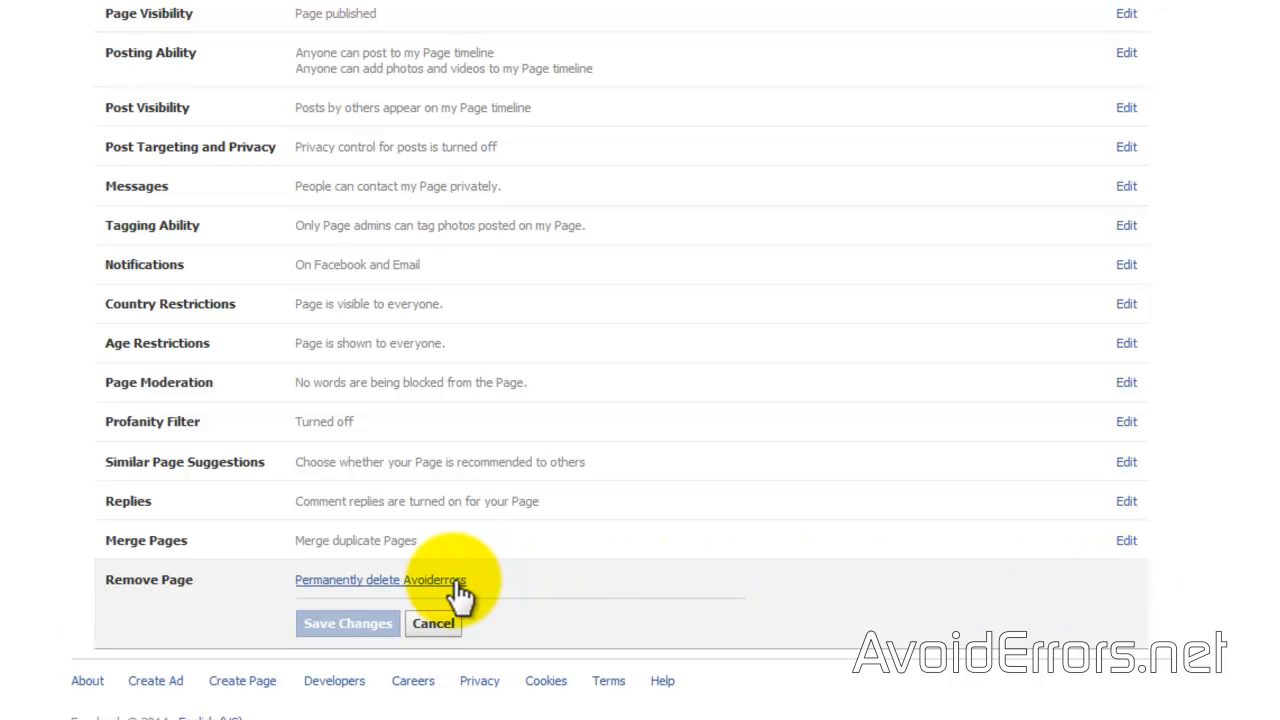
left_click(380, 579)
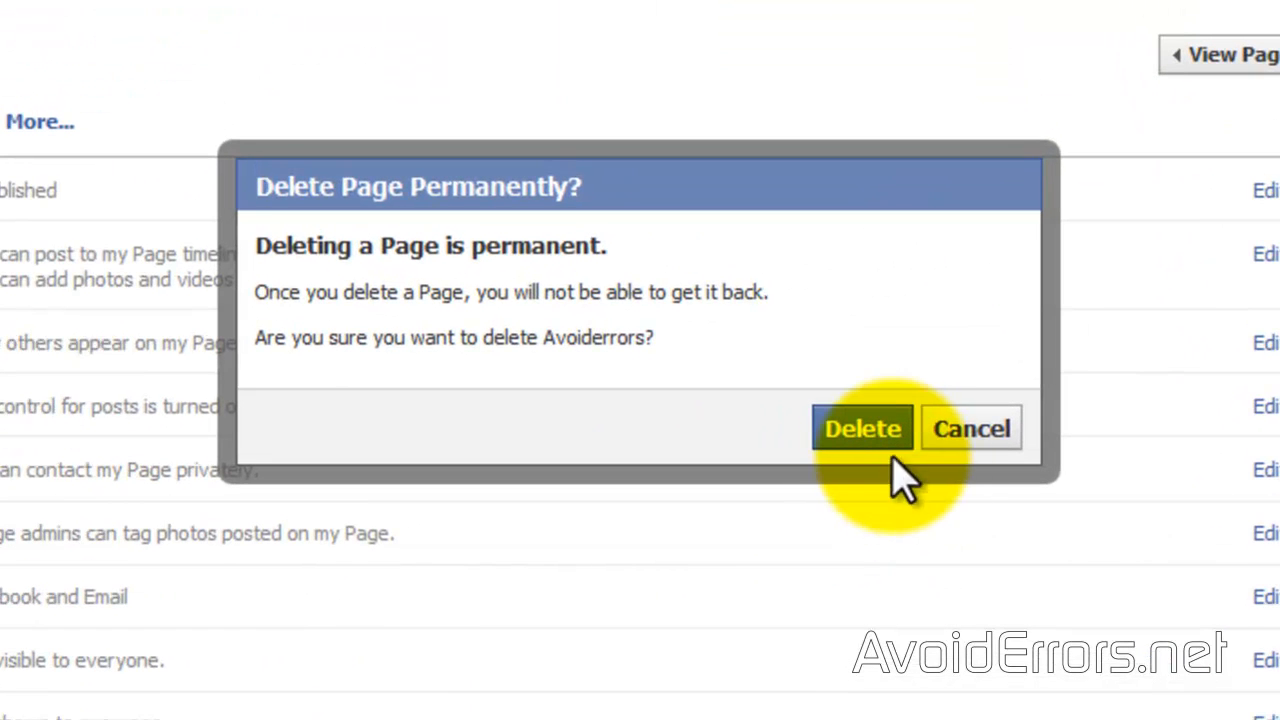
Confirm Delete in the 'Delete Page Permanently?' dialog
left_click(861, 428)
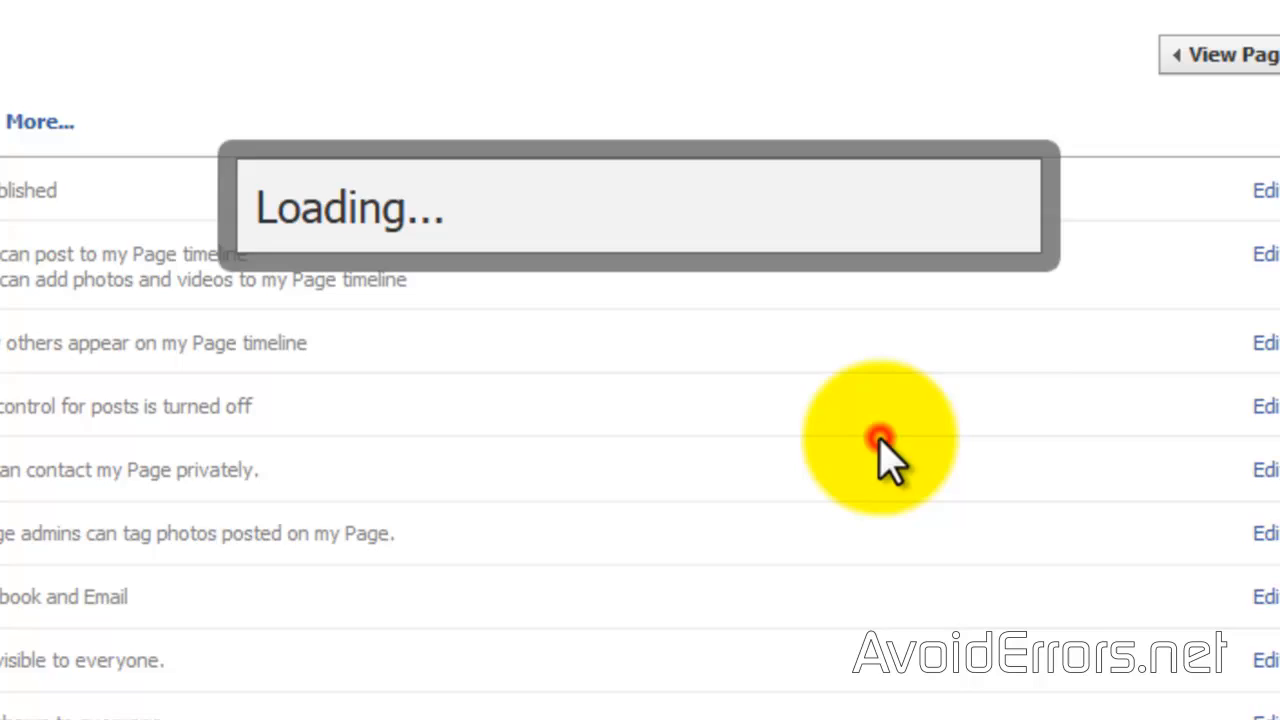